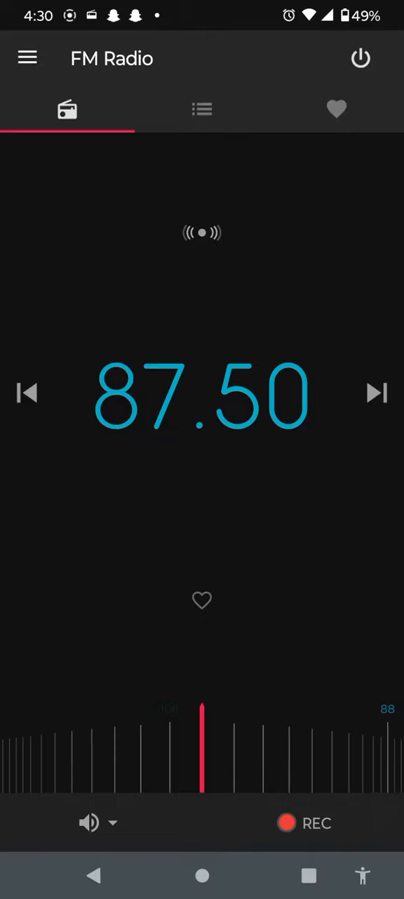
Seek upward from 87.50 past the 88.30 and 89.95 stations to 91.70
click(377, 393)
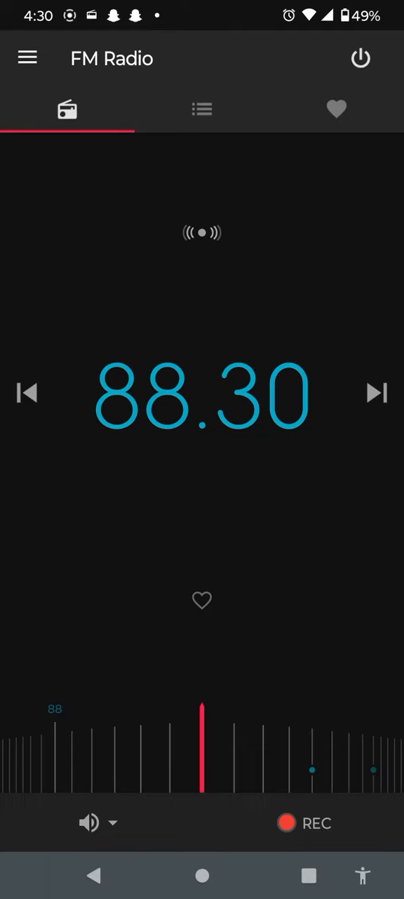
click(377, 393)
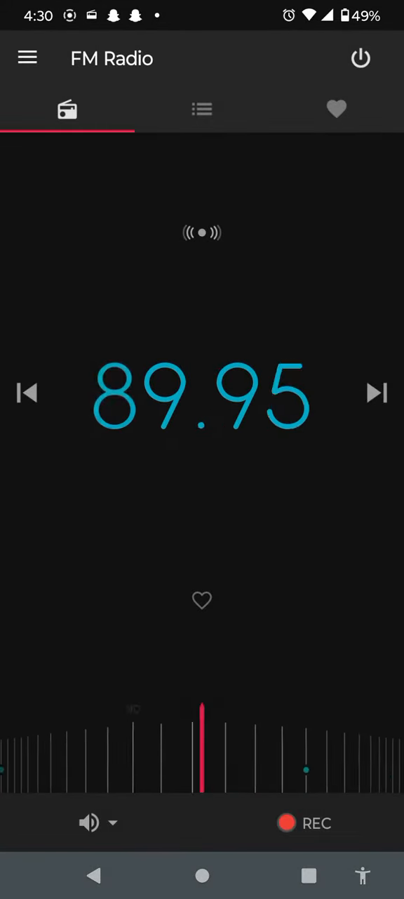
click(377, 392)
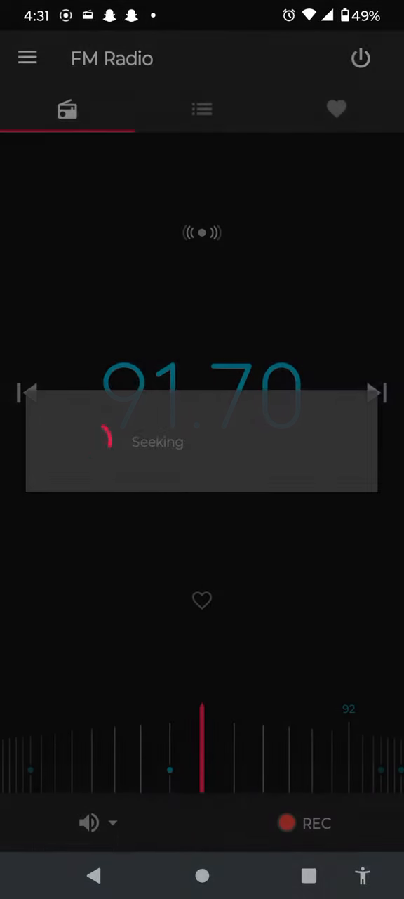
Seek upward past 92.30, 93.9 The Mix, 95.10, 96.30, 98.70 and 99.90 to 100.30
click(377, 393)
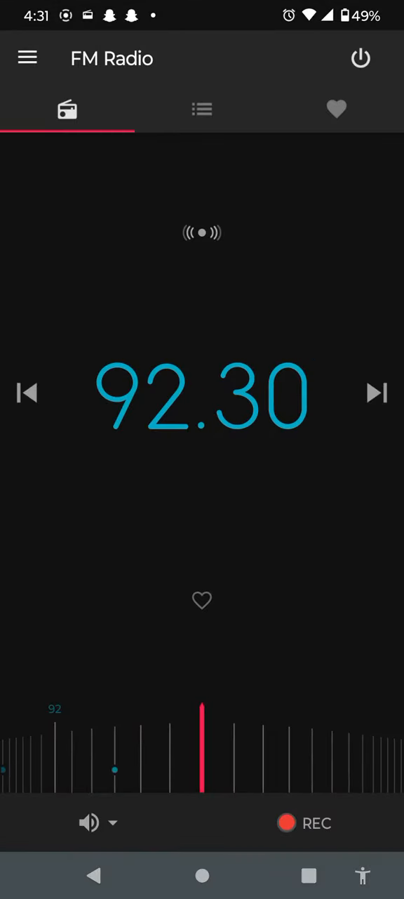
click(377, 393)
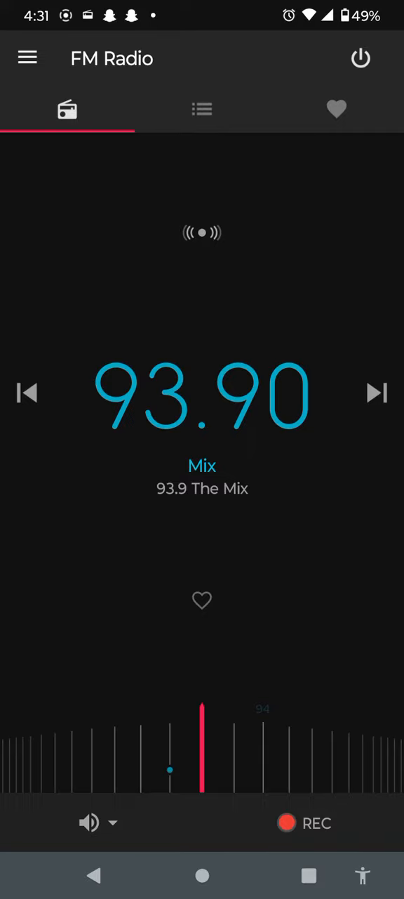
click(377, 393)
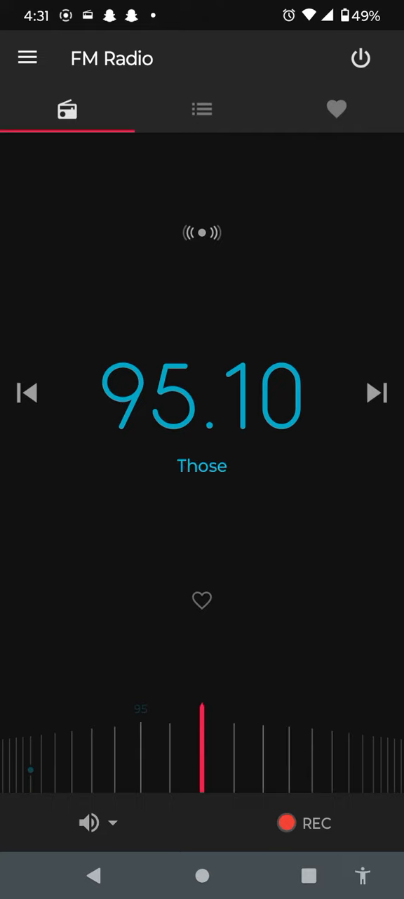
click(377, 392)
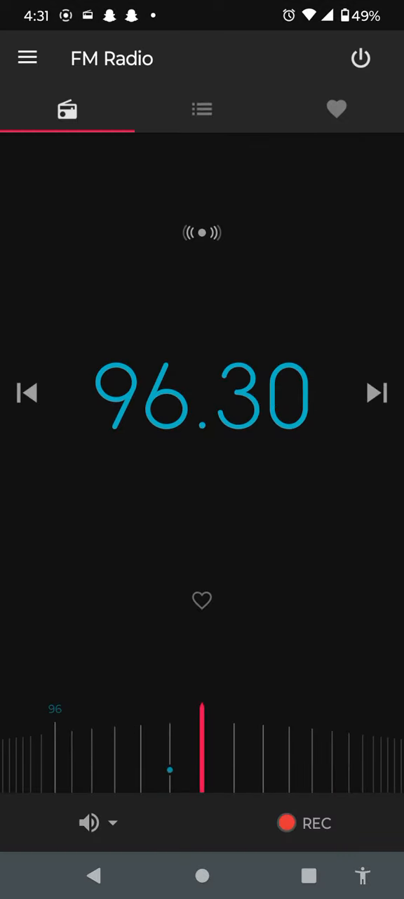
click(377, 394)
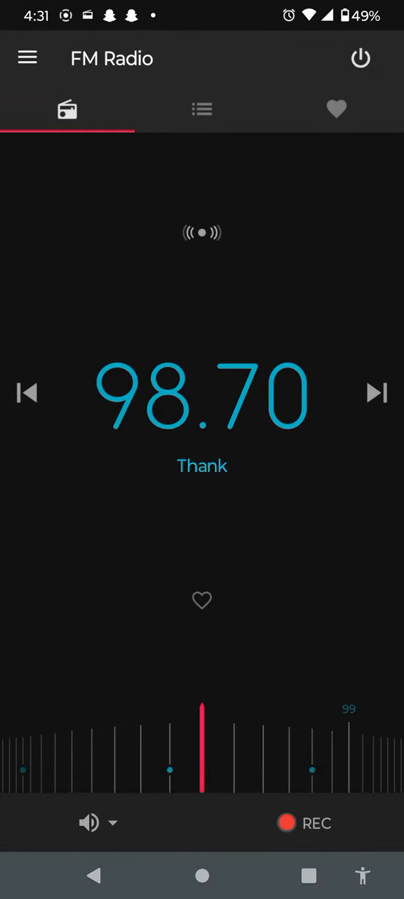
click(377, 392)
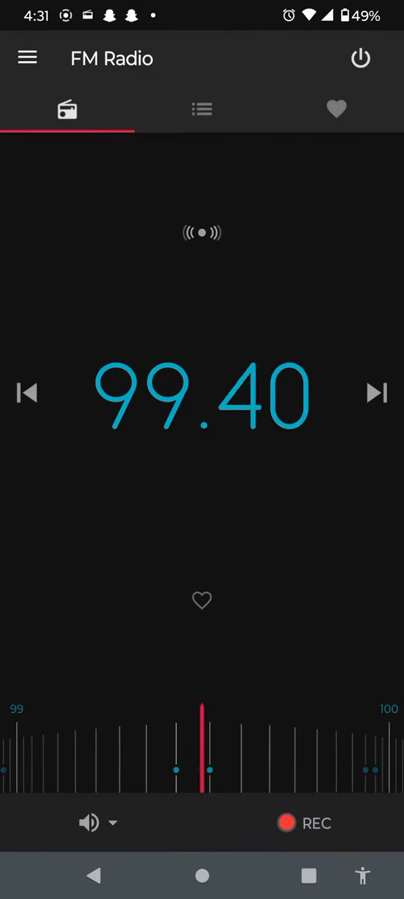
click(377, 393)
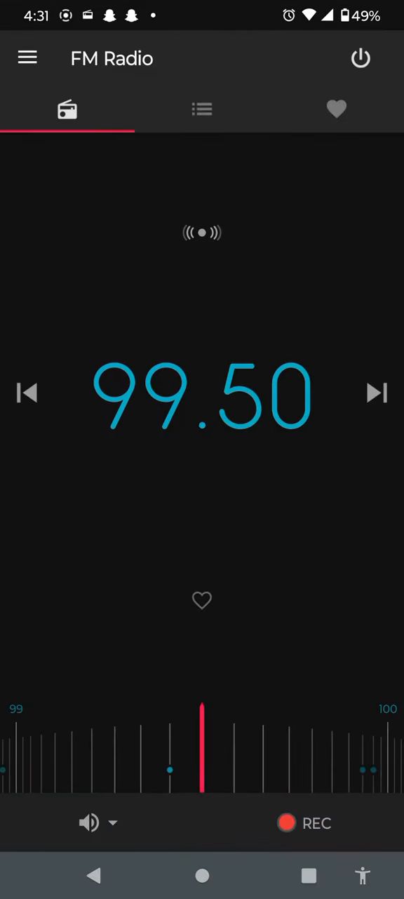
click(377, 393)
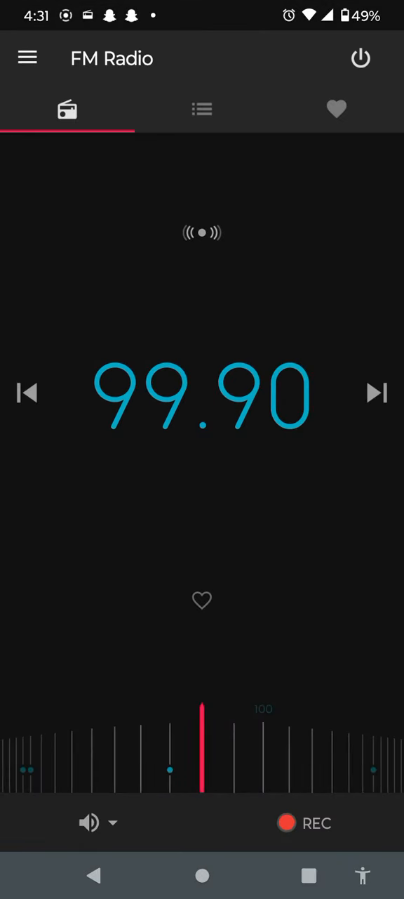
click(377, 393)
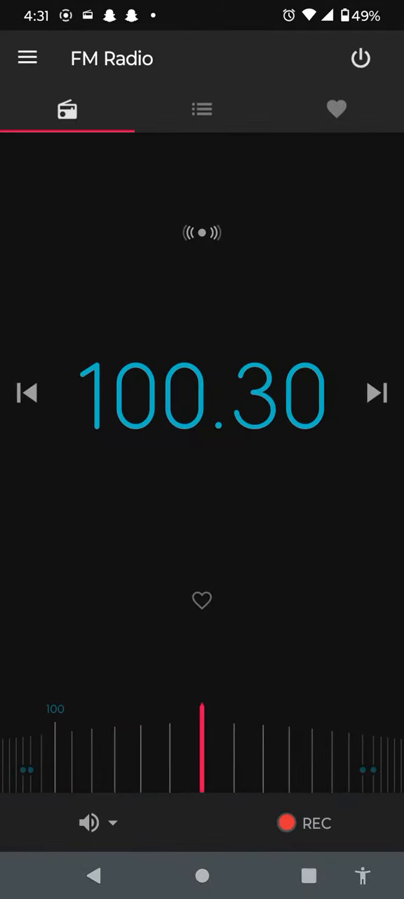
Seek from 100.30 past 101.10, 102.70, 104.10, 104.70, 106.30 and 106.70 to 107.10
click(377, 392)
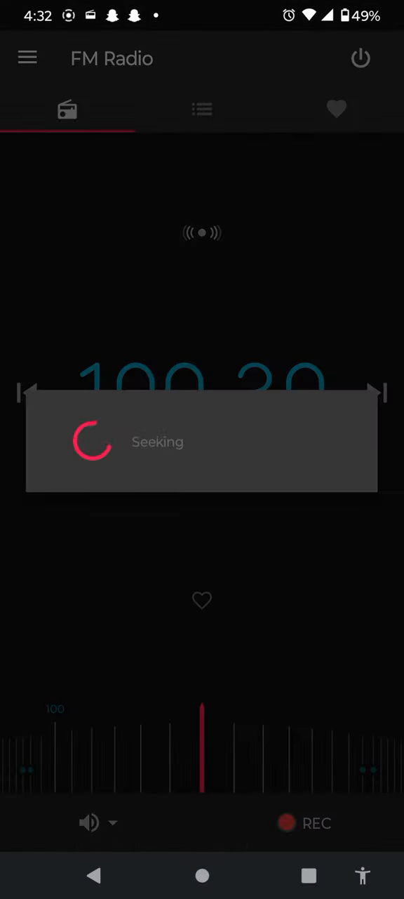
click(377, 393)
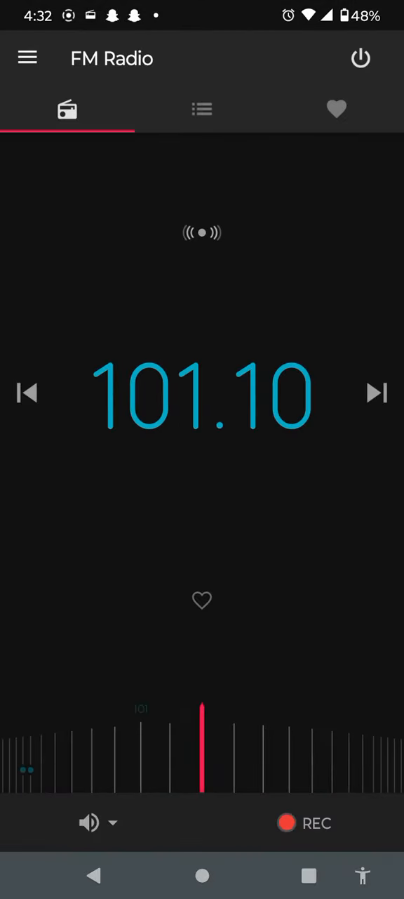
click(377, 393)
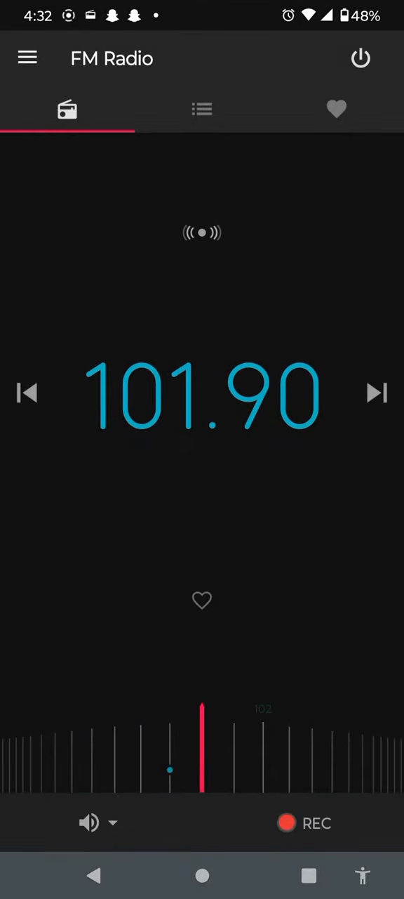
click(377, 393)
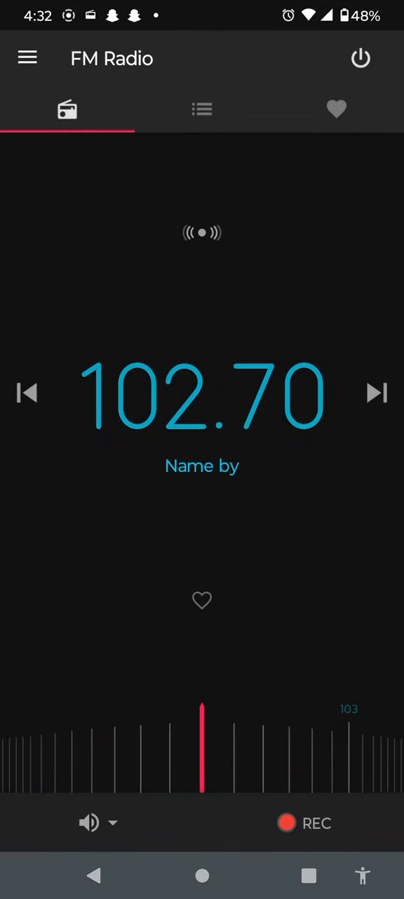
click(377, 393)
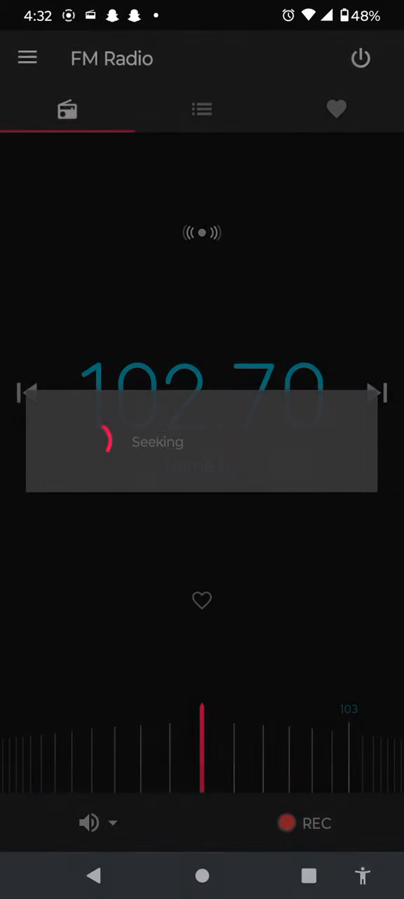
click(377, 393)
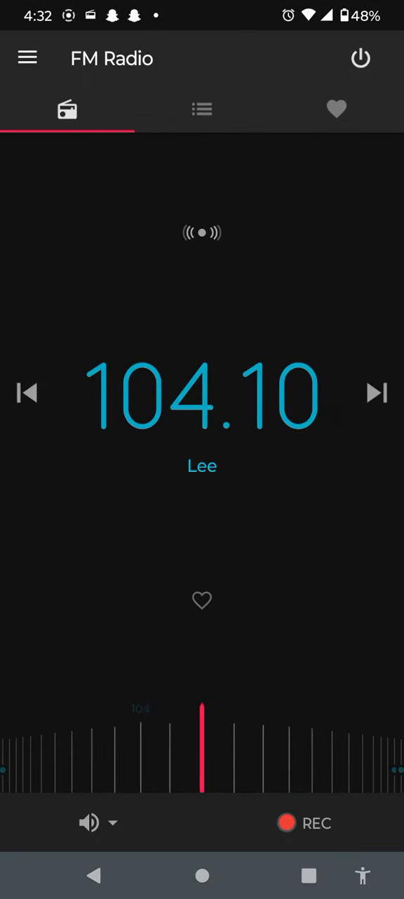
click(377, 393)
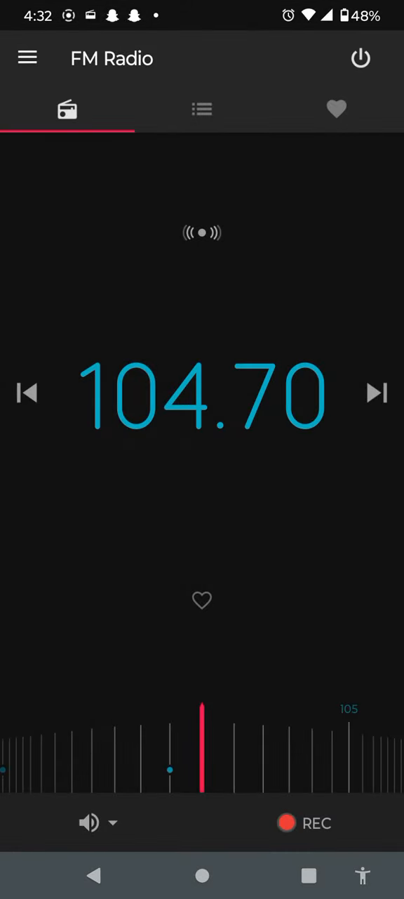
click(377, 393)
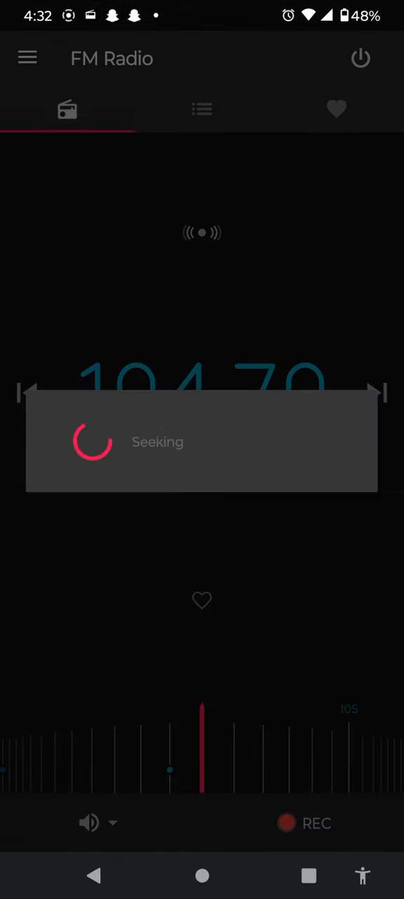
click(377, 392)
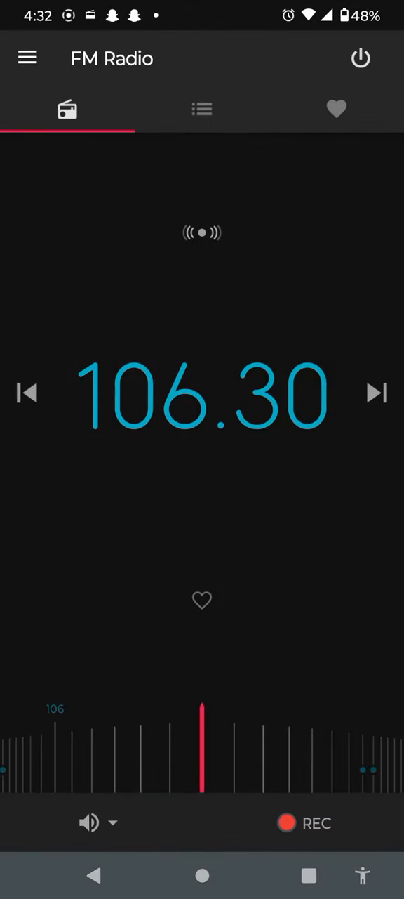
click(376, 393)
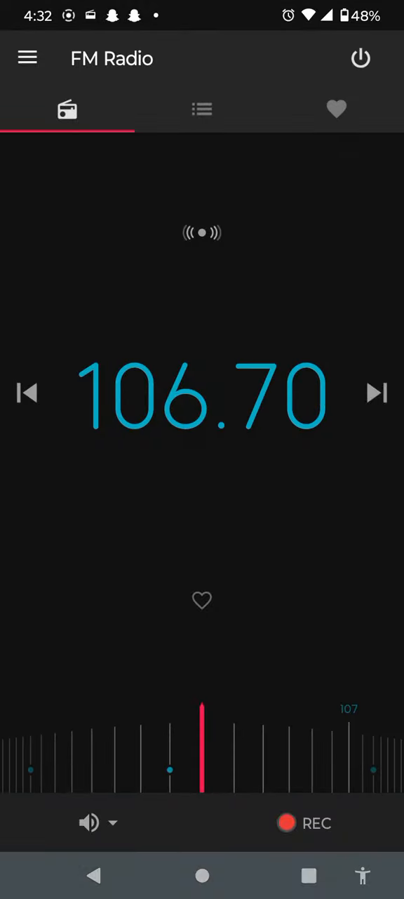
click(377, 393)
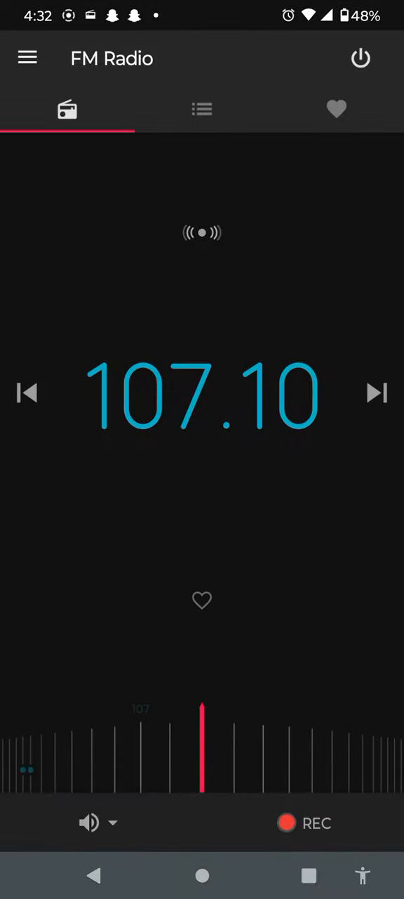